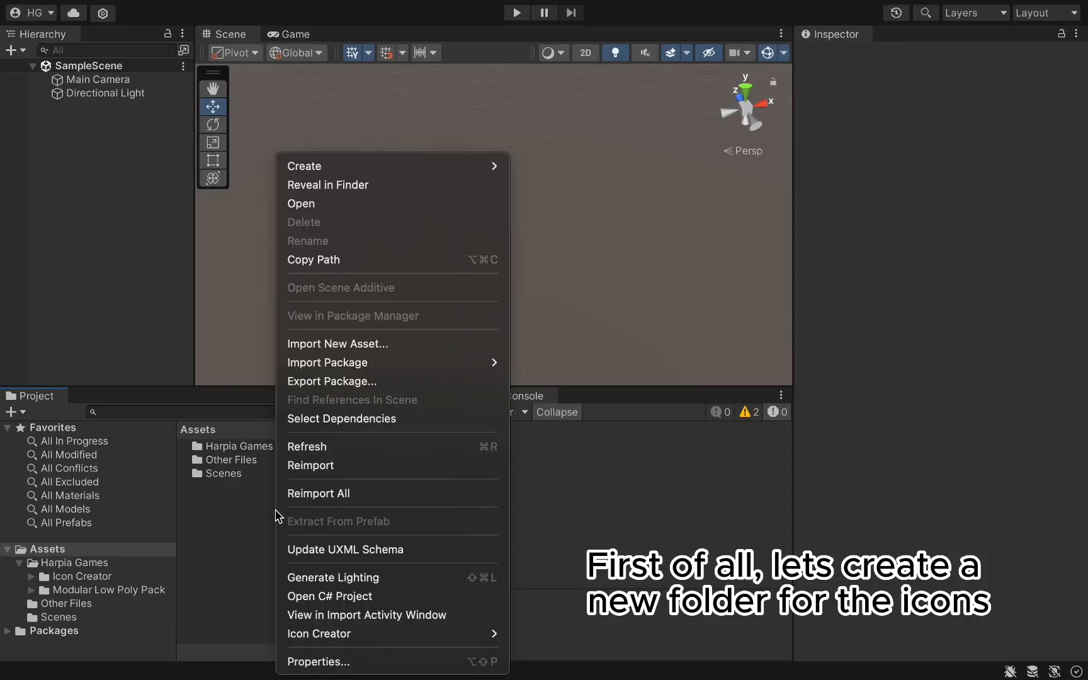
Step: Create a folder named Icons in the project's Assets
left_click(303, 165)
type("Icons")
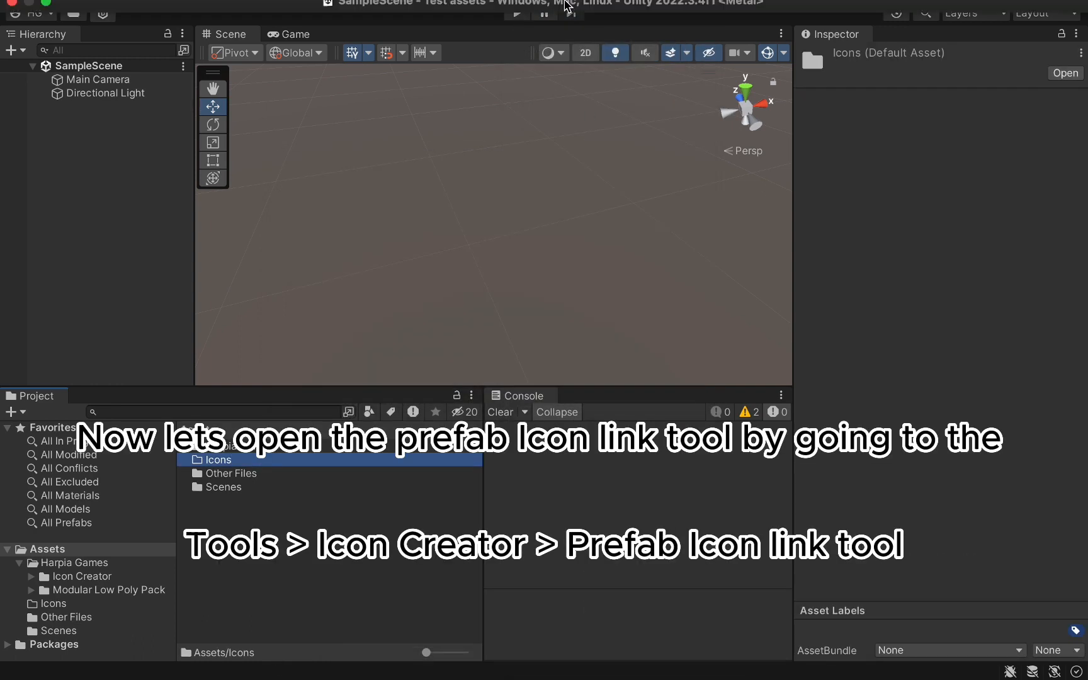
Step: Launch the Prefab Icon Link Tool from the Tools > Icon Creator menu
left_click(493, 9)
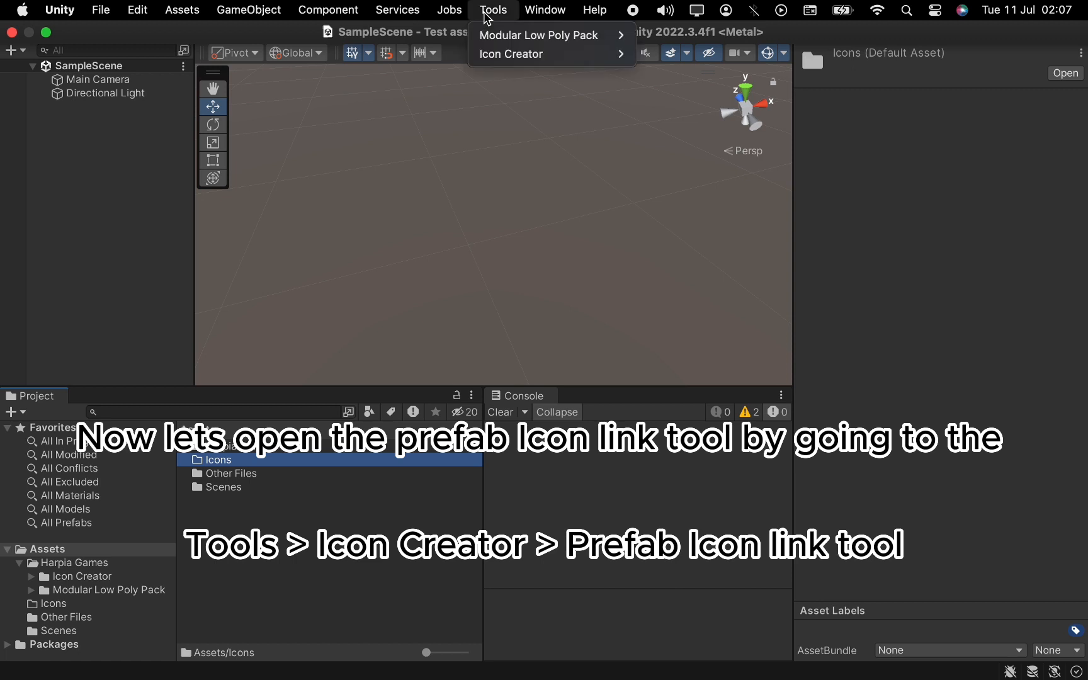
mouse_move(511, 55)
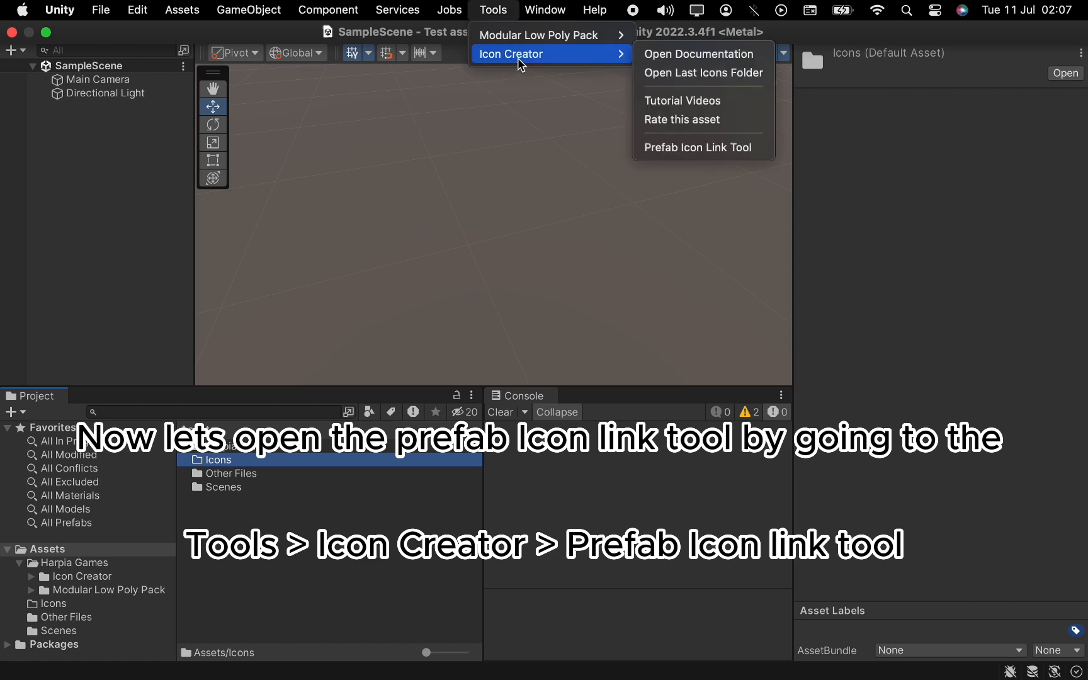
mouse_move(700, 148)
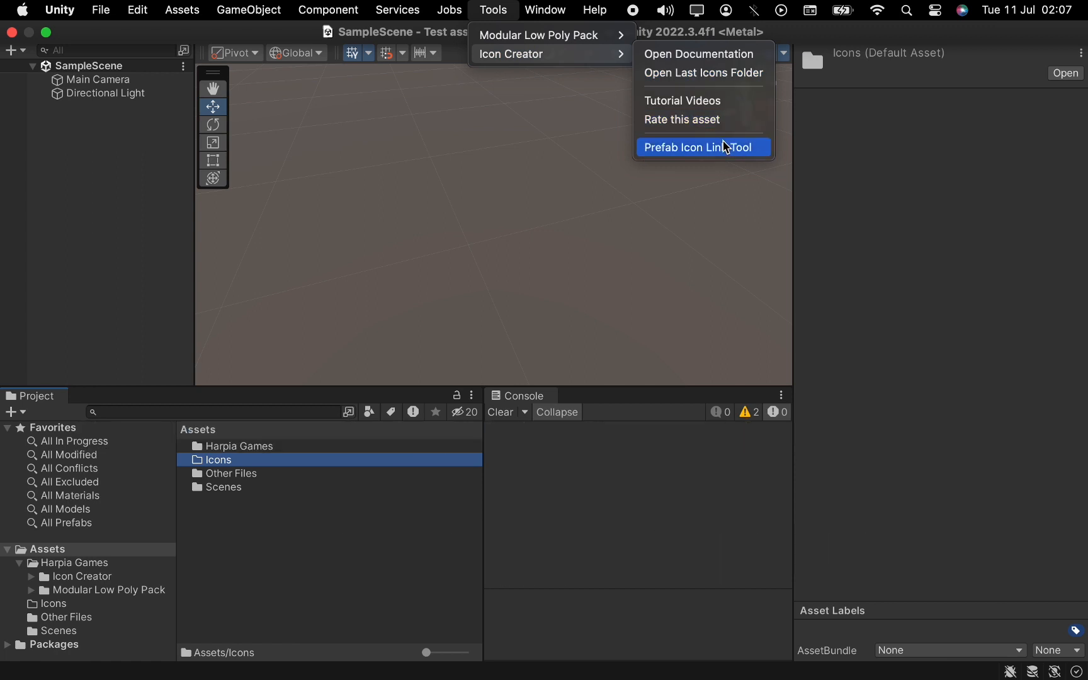
left_click(701, 147)
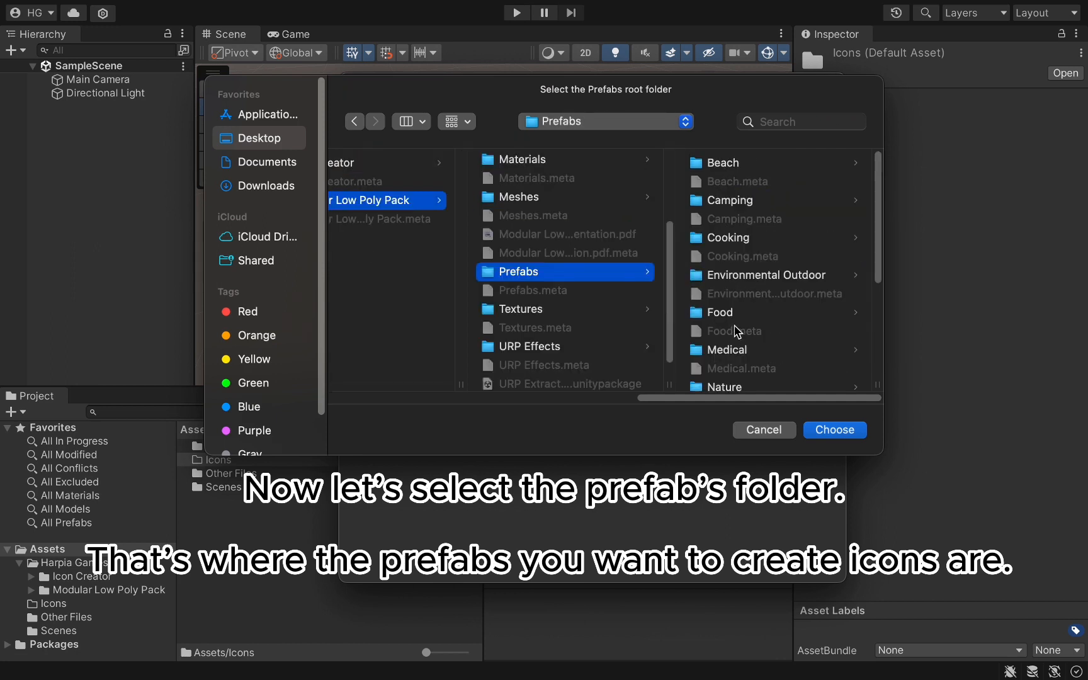
Step: Set the tool's Root Path to Prefabs/Food and Icons Path to Assets/Icons
left_click(834, 429)
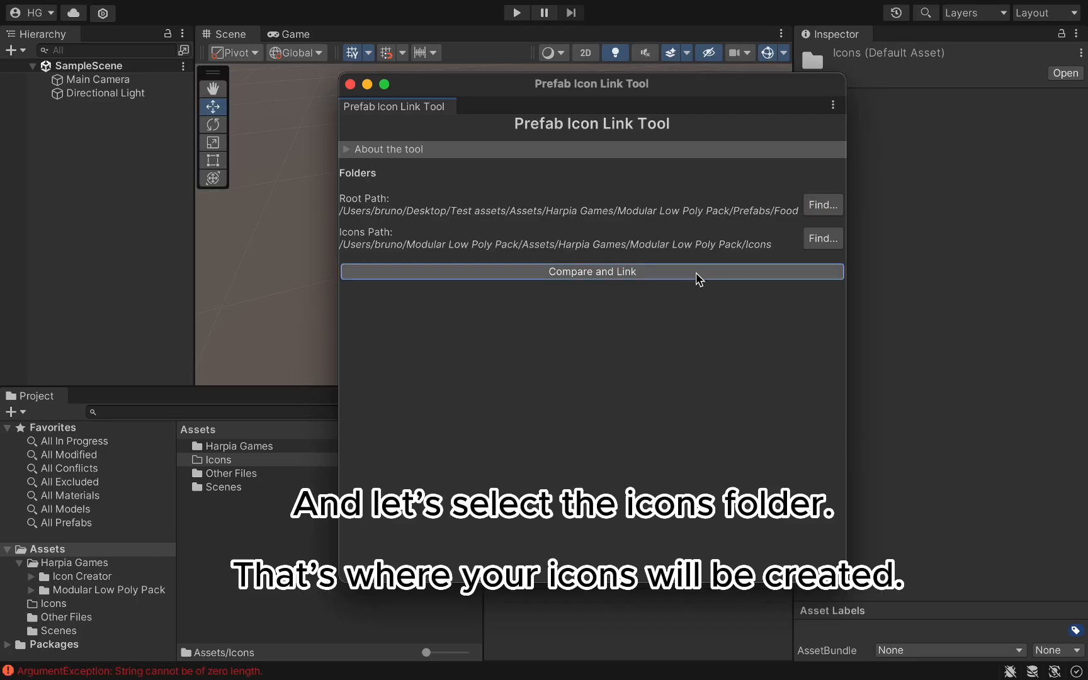
left_click(822, 238)
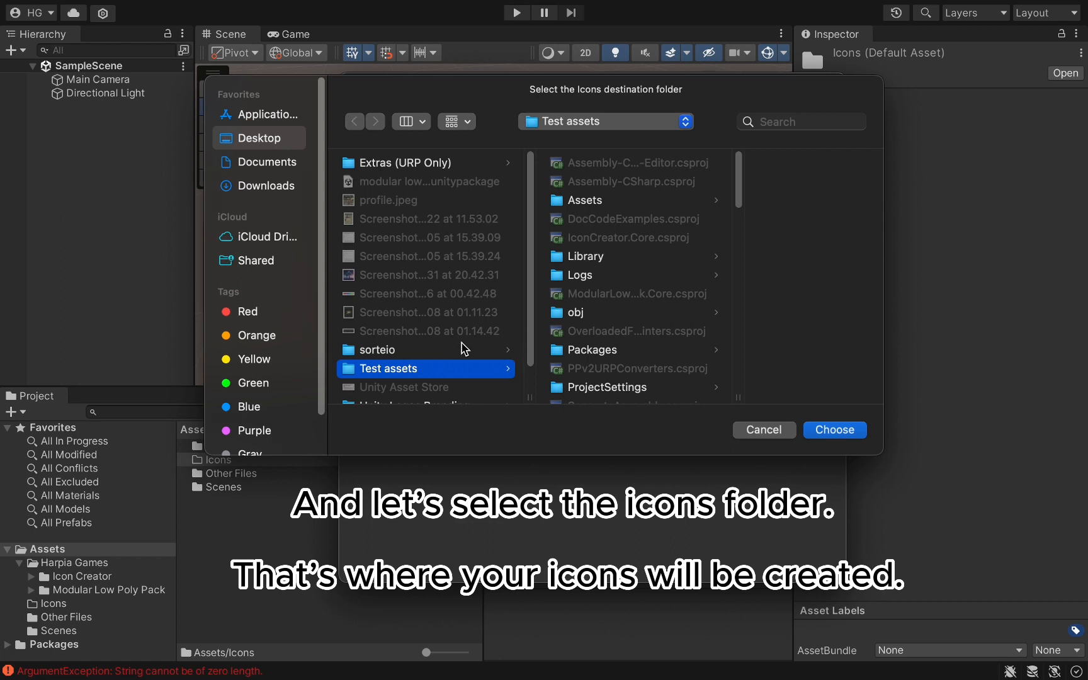
left_click(585, 200)
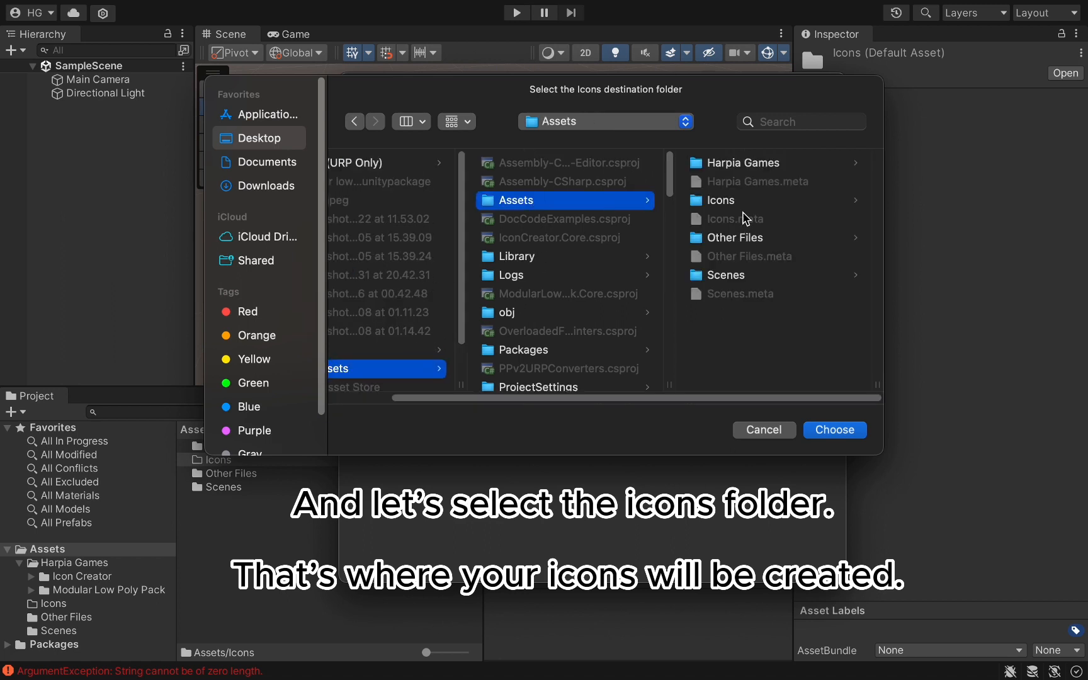
left_click(834, 429)
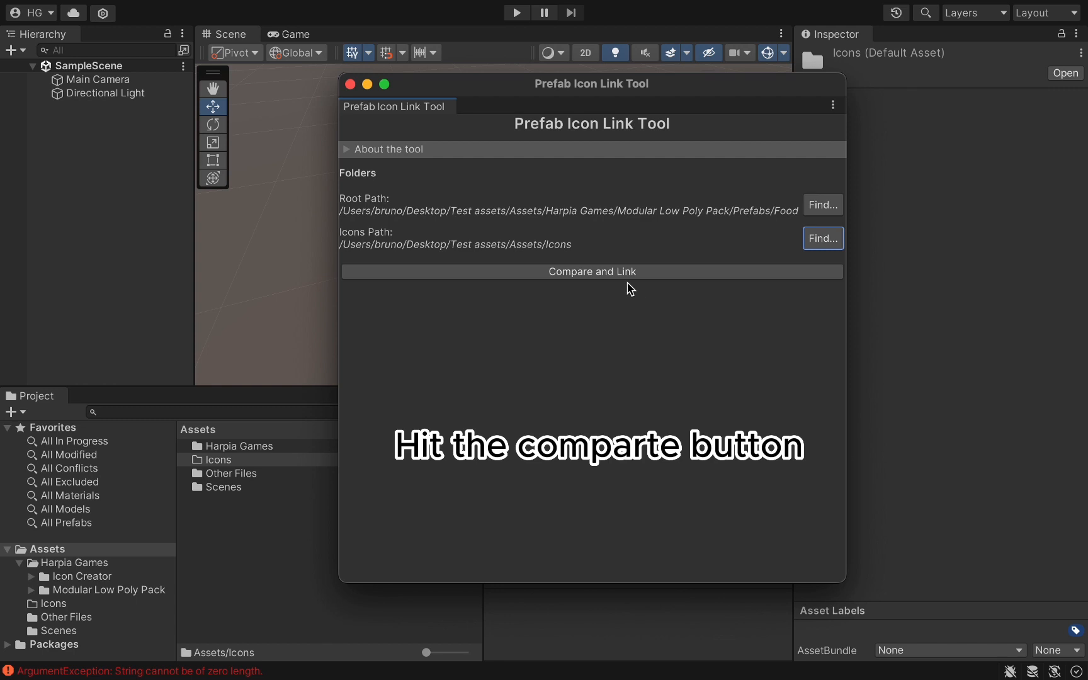
Step: Compare and link the 19 Food prefabs, create their icons, then close the tool
left_click(590, 271)
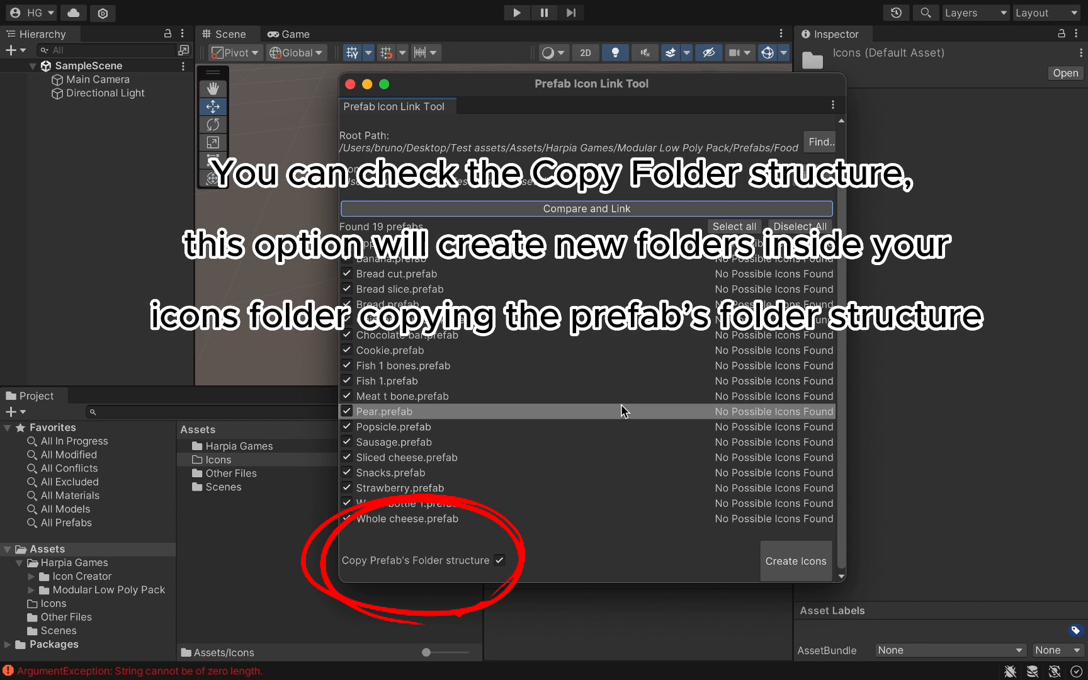
mouse_move(796, 560)
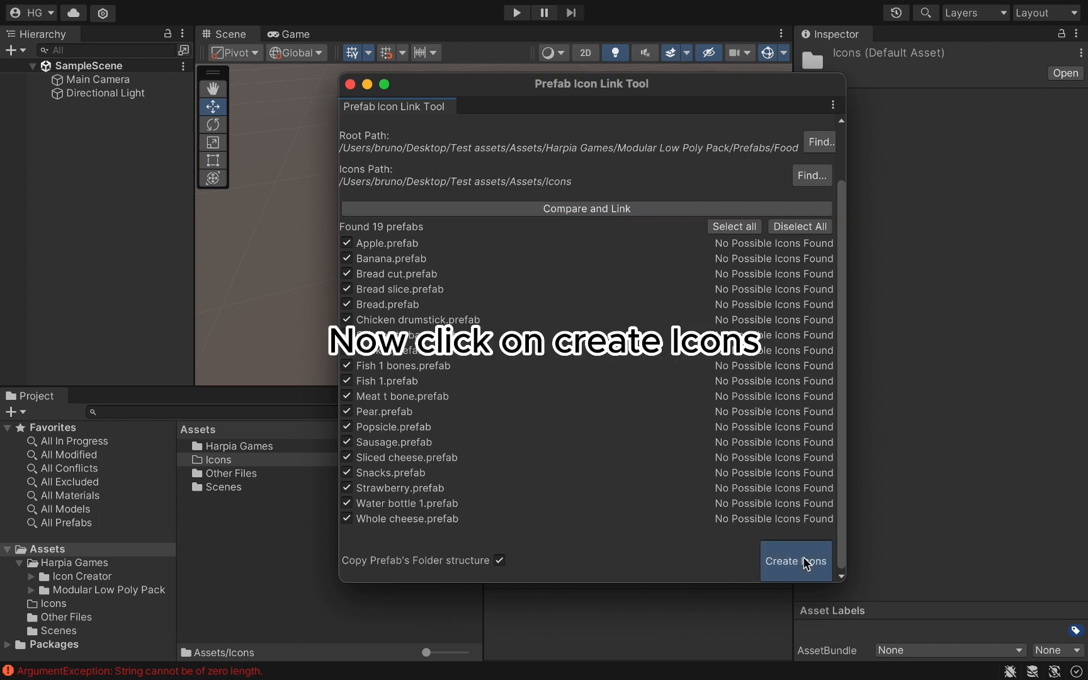
left_click(795, 561)
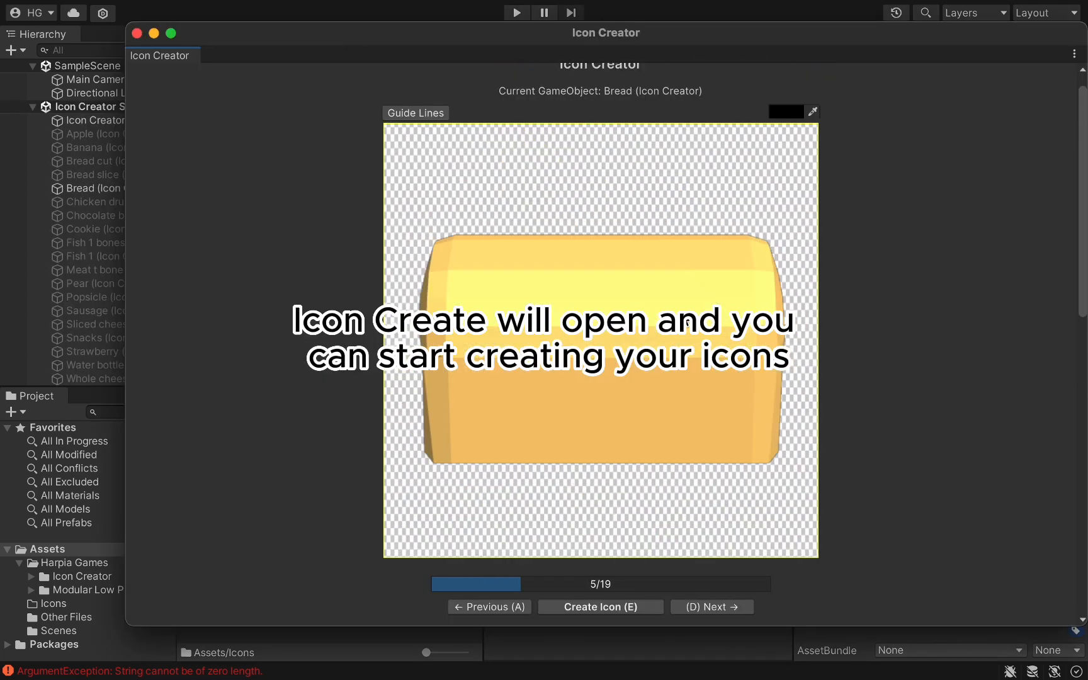
left_click(712, 607)
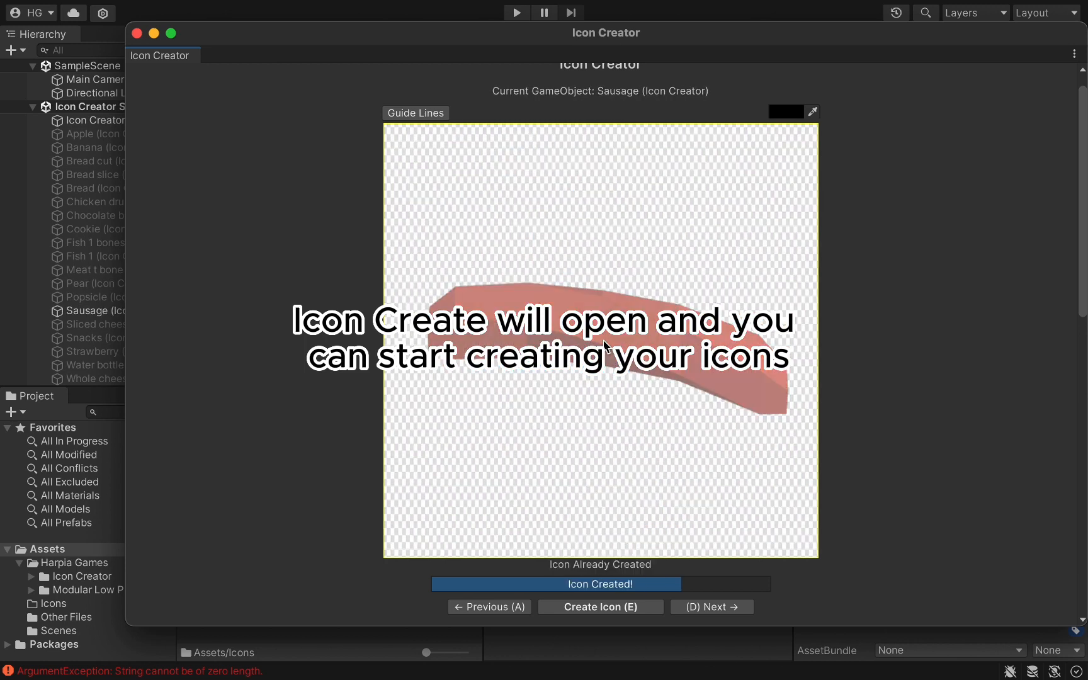
left_click(711, 606)
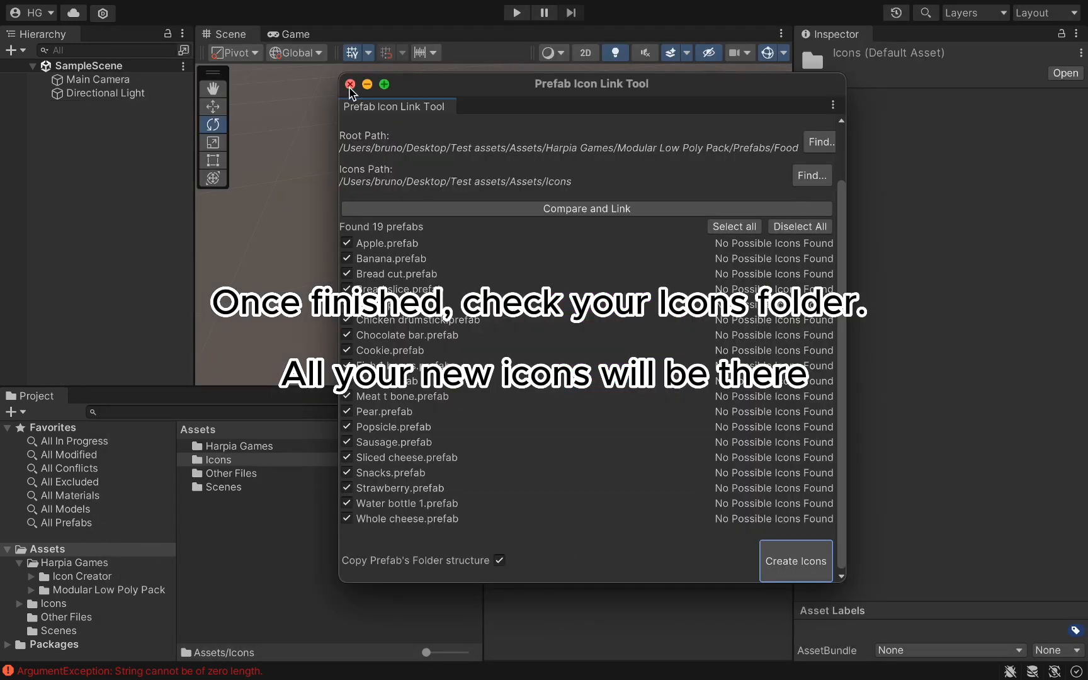
left_click(352, 84)
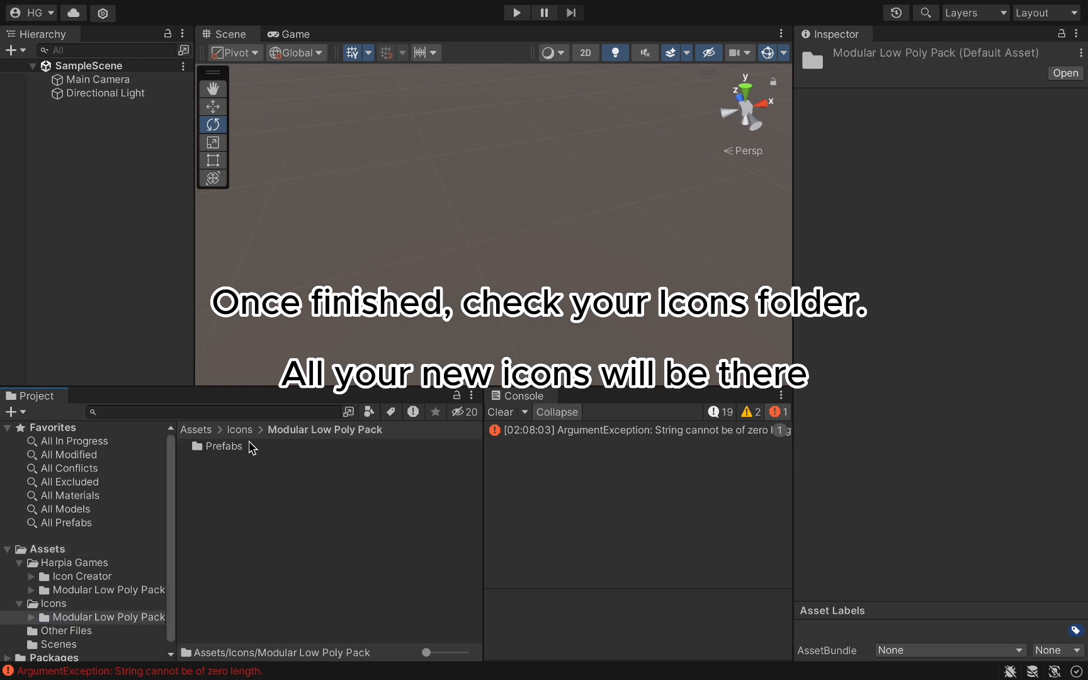